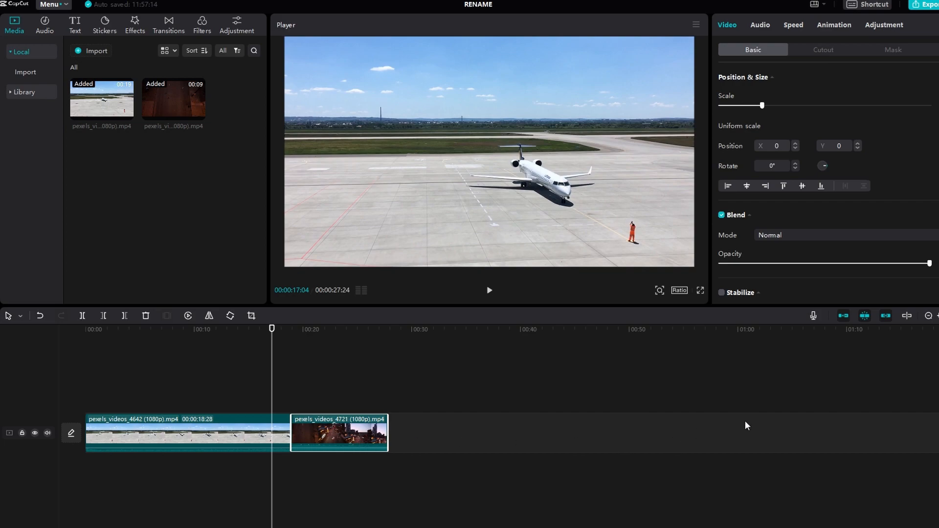
{"action": "mouse_move", "coordinate": [875, 316]}
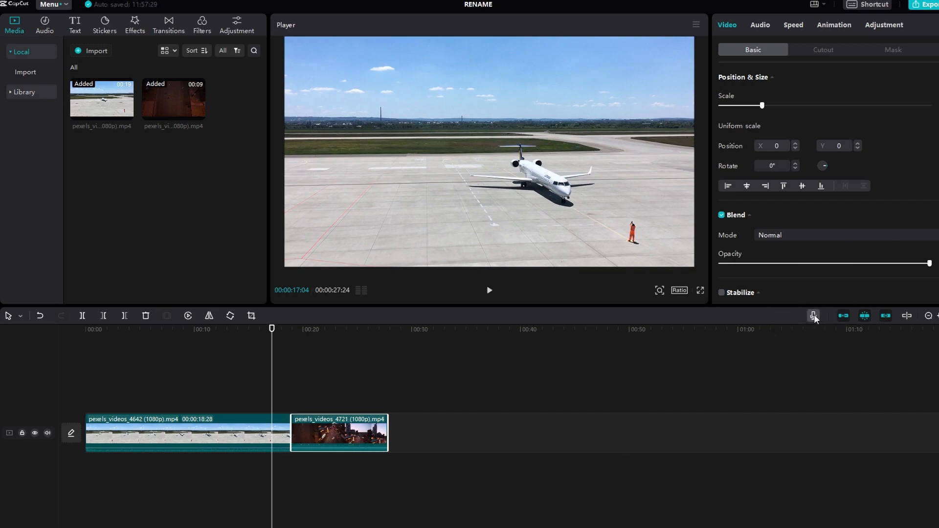
{"action": "mouse_move", "coordinate": [814, 315]}
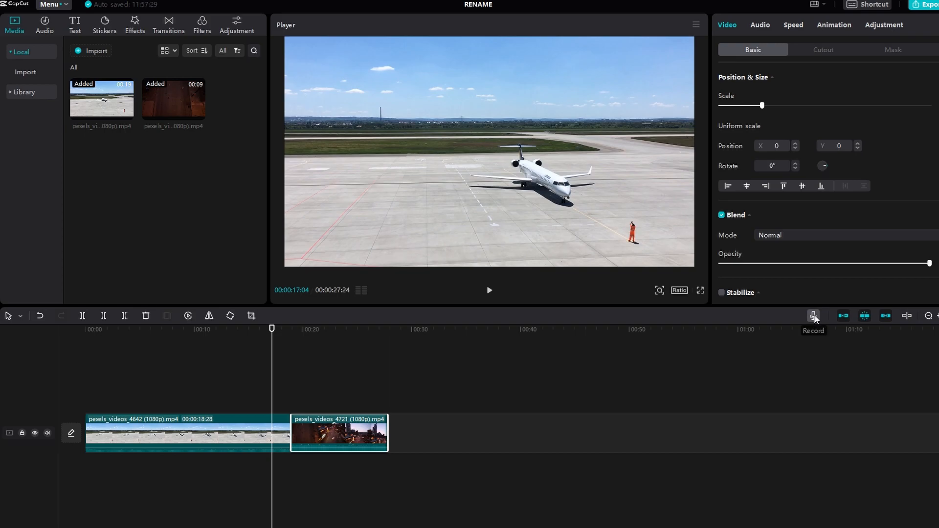
Step: Open the Record microphone panel, with the mic connected and volume at 100
{"action": "left_click", "coordinate": [813, 315]}
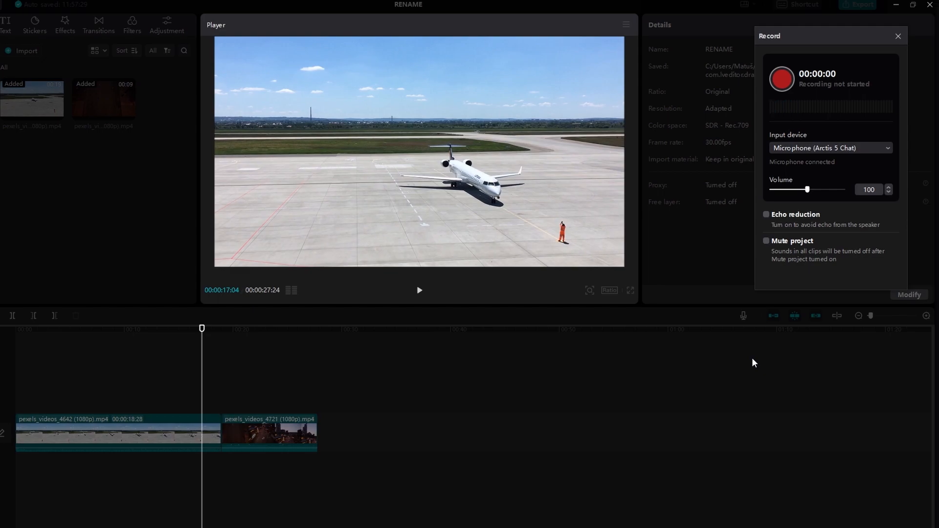
{"action": "mouse_move", "coordinate": [760, 361]}
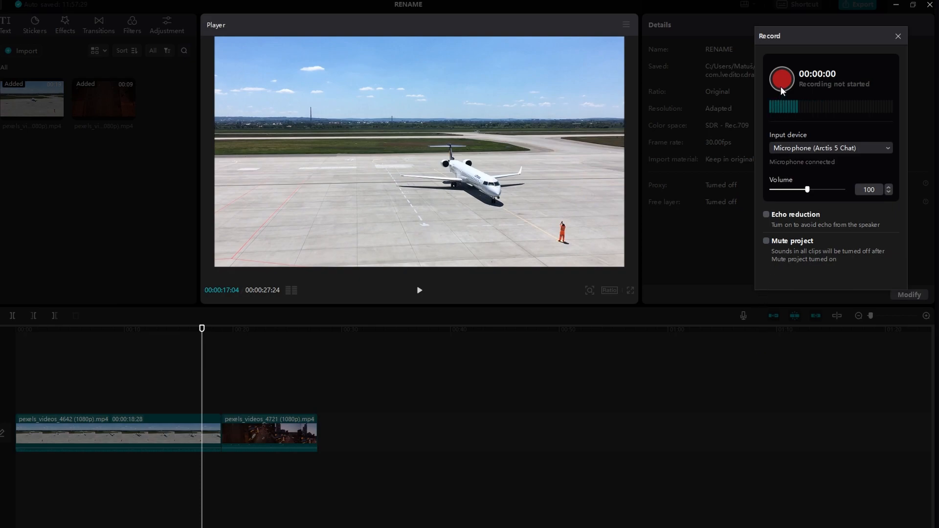
{"action": "mouse_move", "coordinate": [854, 157]}
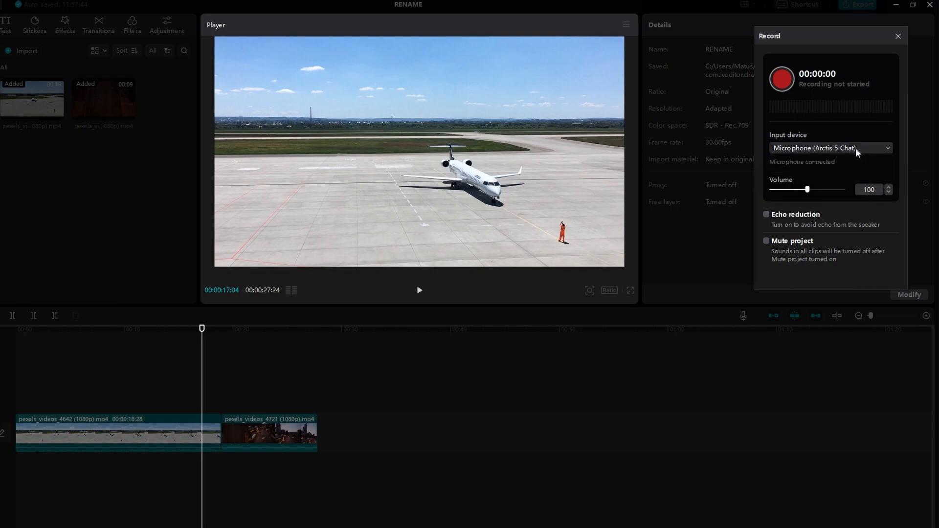
{"action": "mouse_move", "coordinate": [772, 243]}
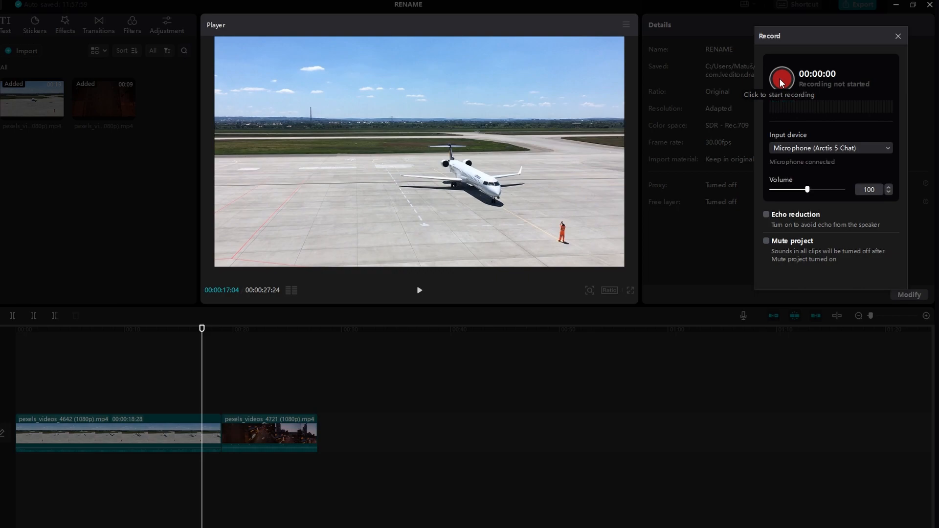
{"action": "mouse_move", "coordinate": [781, 74]}
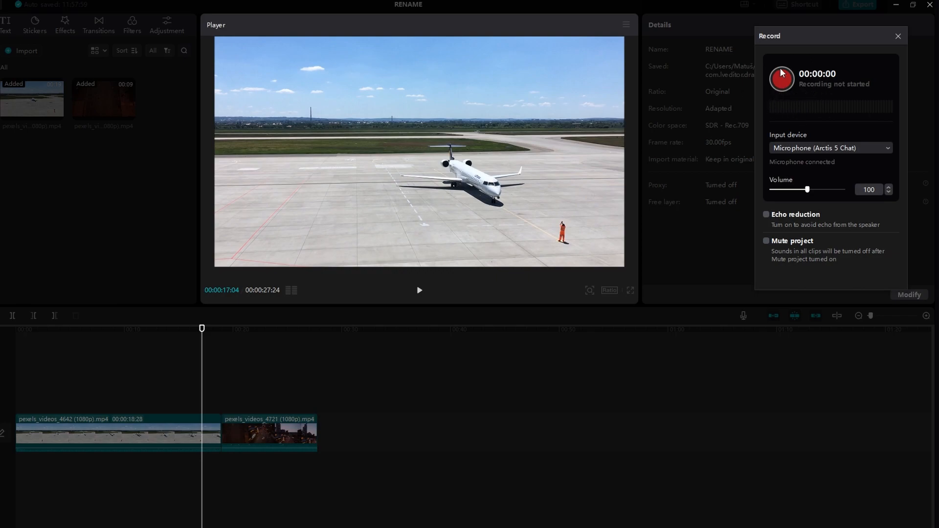
Step: Record a short voiceover, then stop it so Record1 lands on a new audio track
{"action": "left_click", "coordinate": [782, 78]}
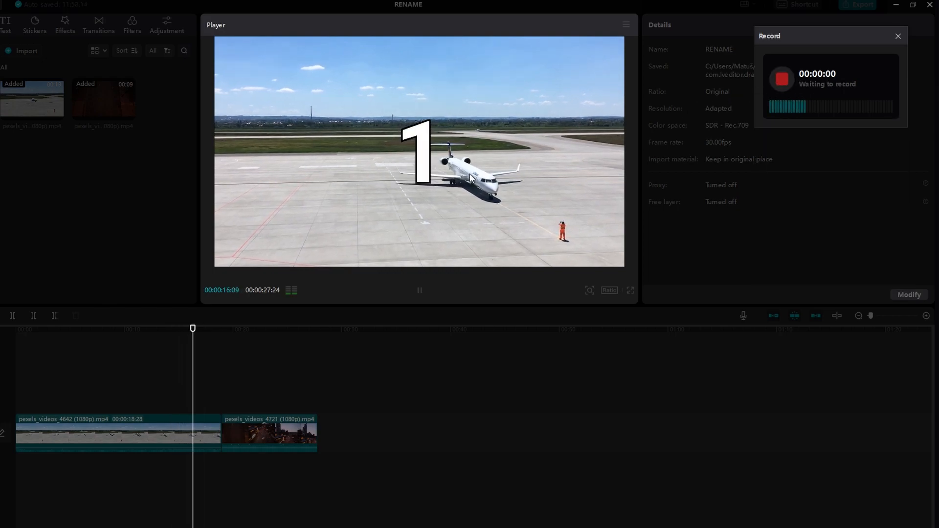
{"action": "left_click", "coordinate": [781, 79]}
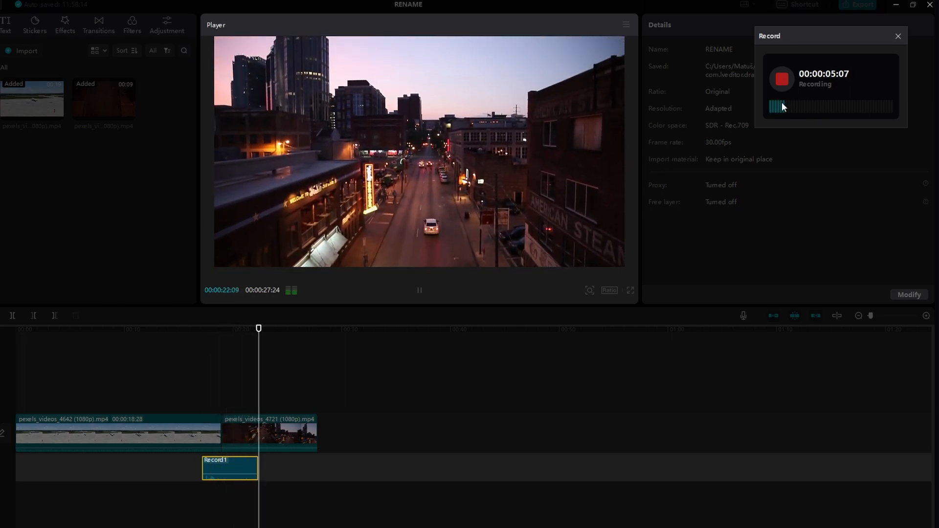
{"action": "left_click", "coordinate": [782, 79]}
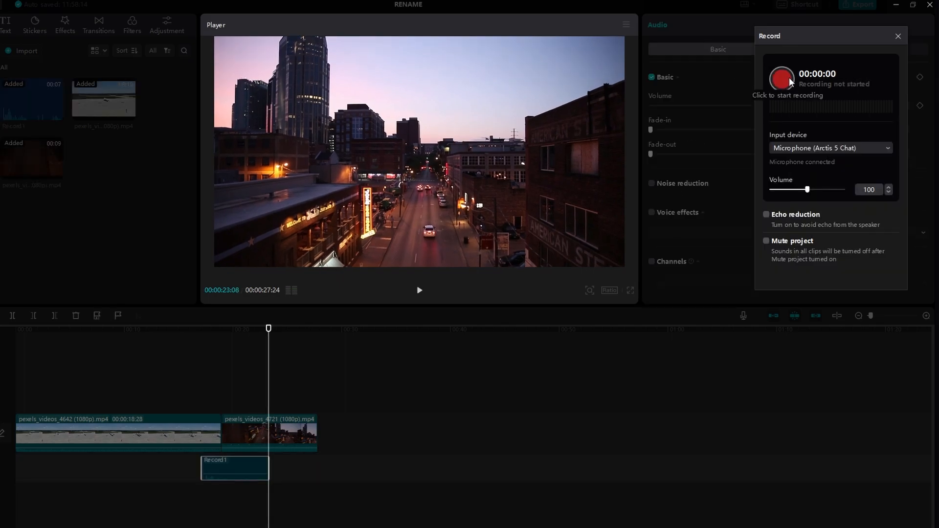
{"action": "mouse_move", "coordinate": [789, 94]}
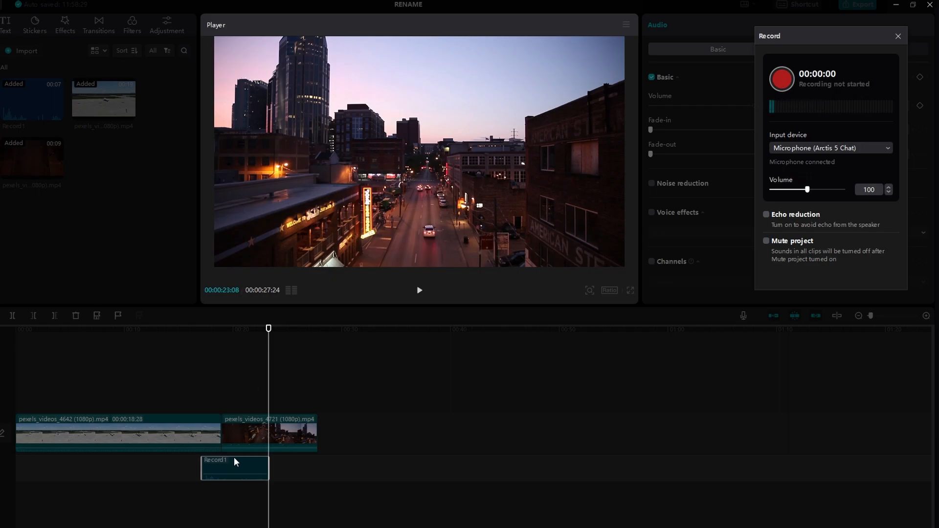
{"action": "mouse_move", "coordinate": [248, 462]}
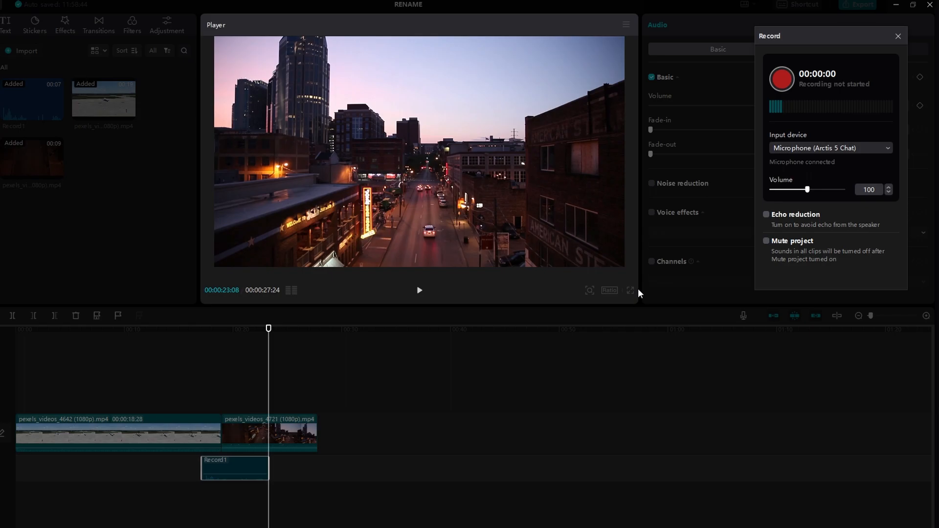
Step: Close the Record panel, leaving Record1's audio settings visible
{"action": "left_click", "coordinate": [897, 36]}
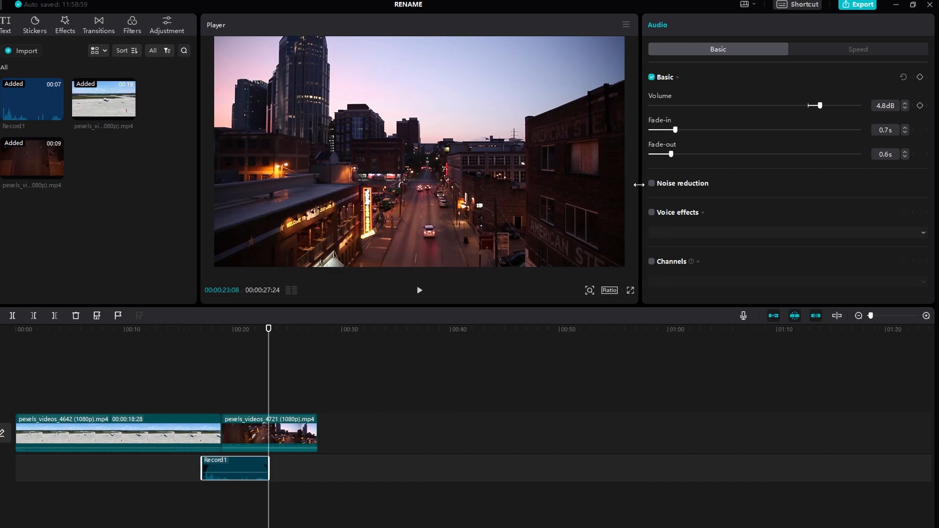
Step: Enable noise reduction on the Record1 voiceover in the Audio Basic panel
{"action": "left_click", "coordinate": [652, 184]}
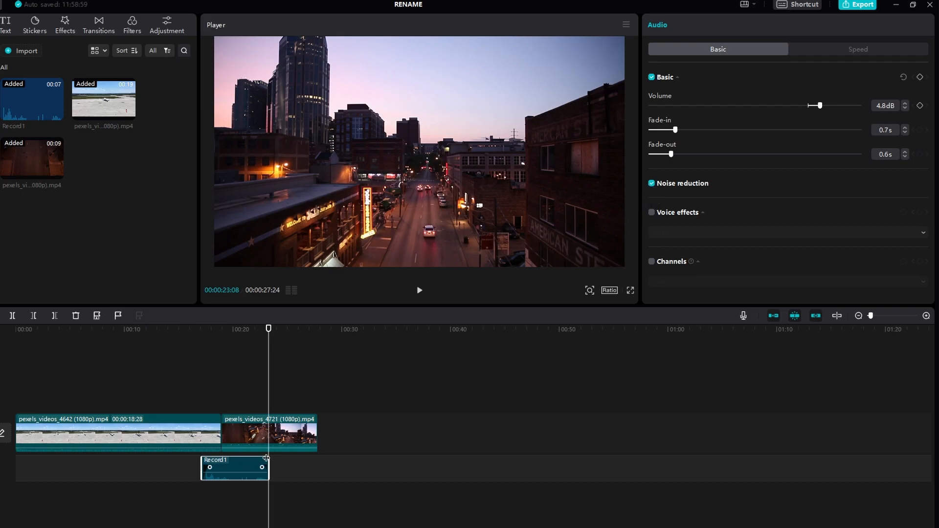
{"action": "left_click", "coordinate": [284, 442]}
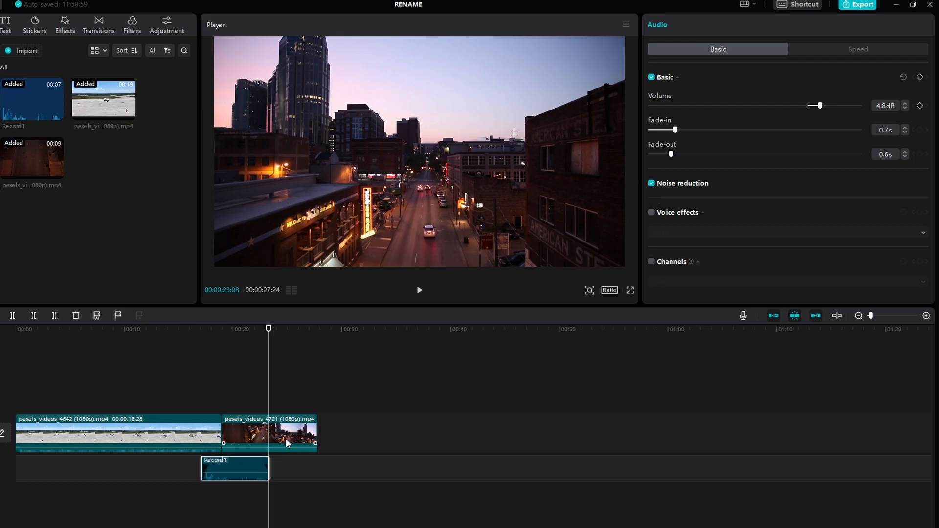